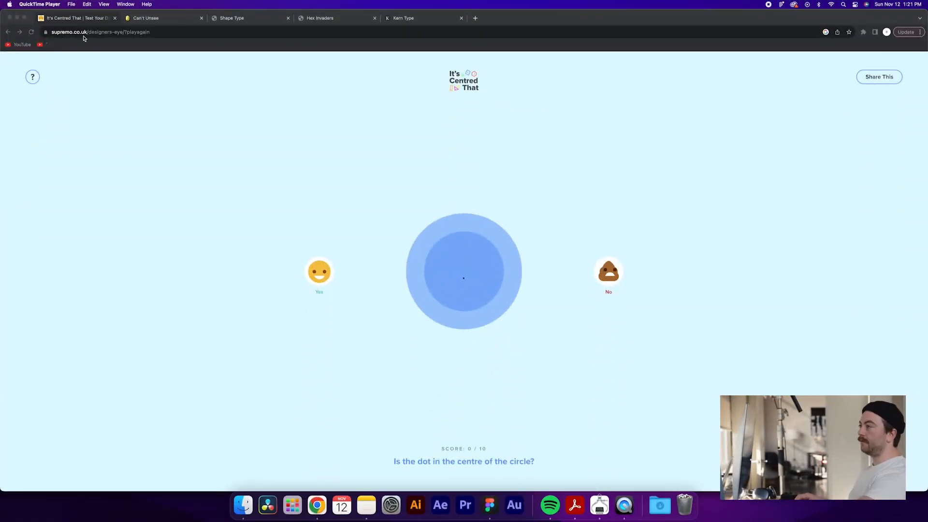
mouse_move(261, 167)
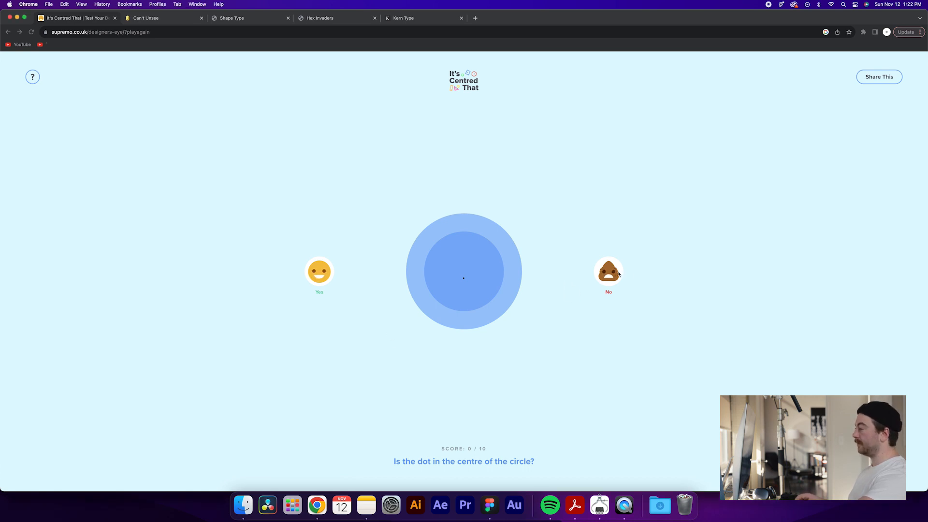
Judge the circle's dot as not centred for 1/10, continue to the triangle, then switch to Can't Unsee.
left_click(608, 272)
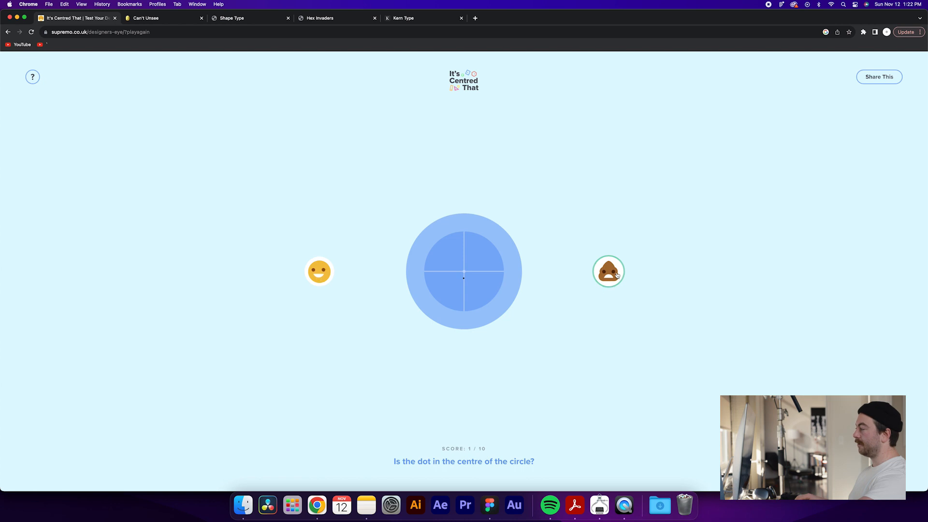
left_click(608, 271)
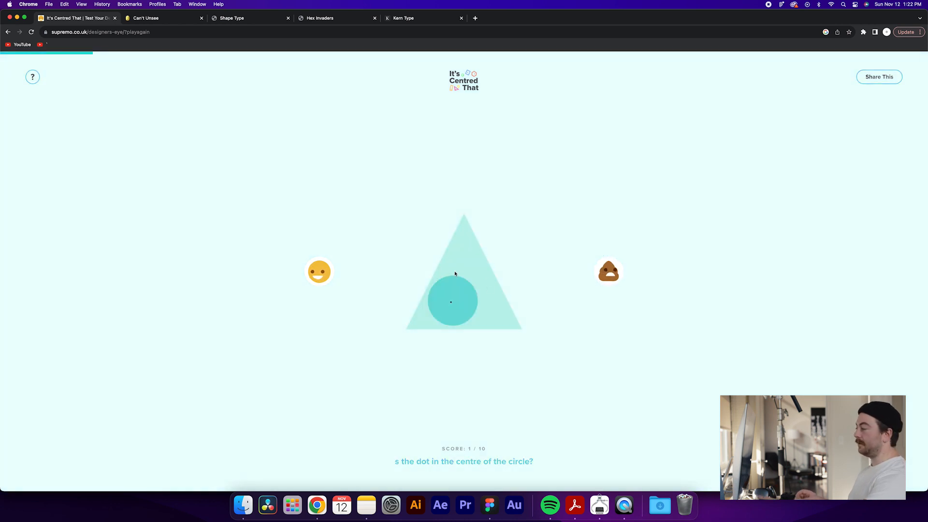
mouse_move(427, 238)
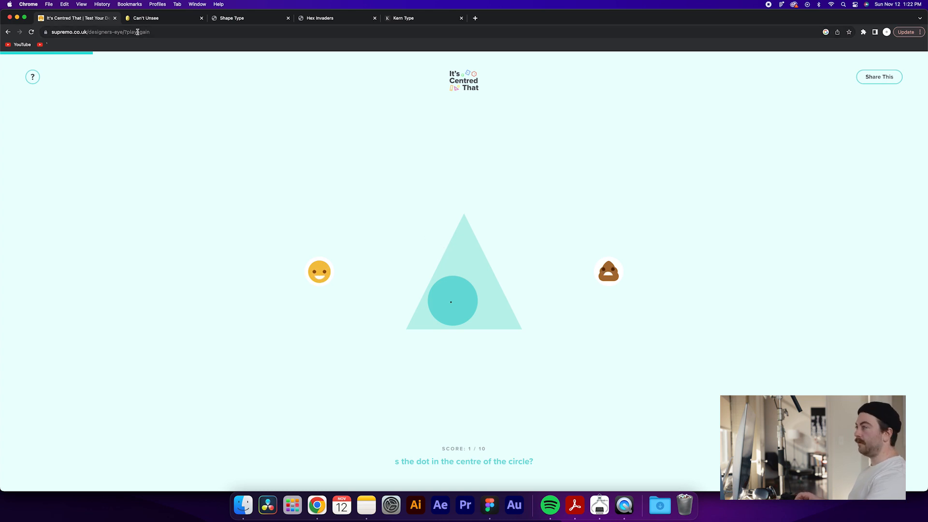
left_click(162, 17)
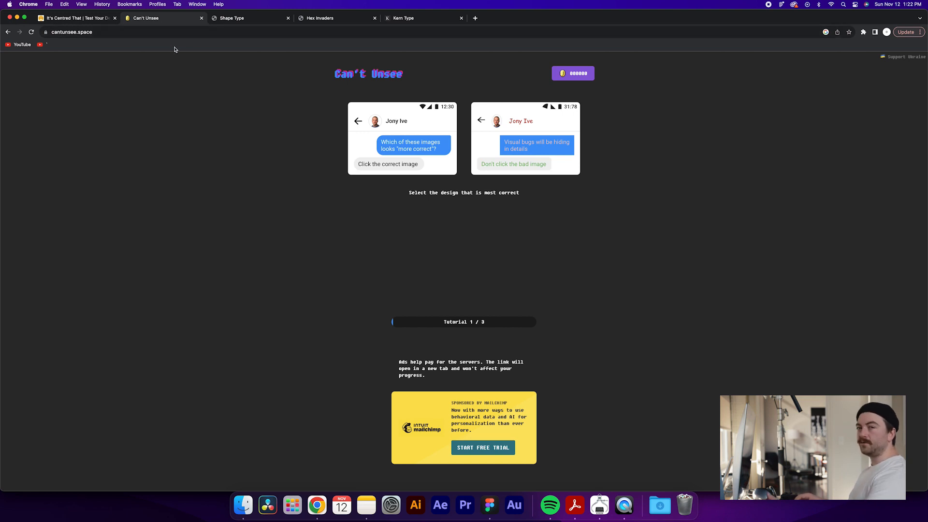
Look over the Can't Unsee tutorial screen, then switch to the Shape Type game.
left_click(71, 32)
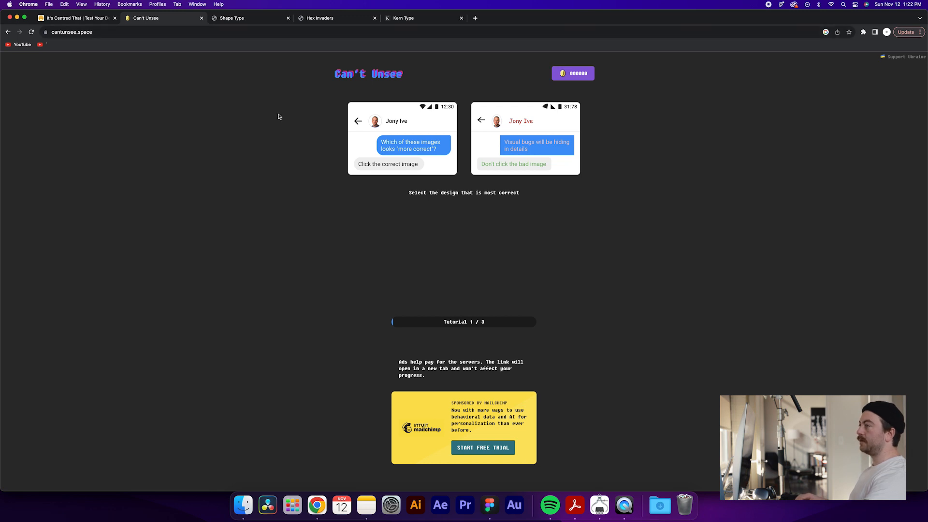
mouse_move(331, 124)
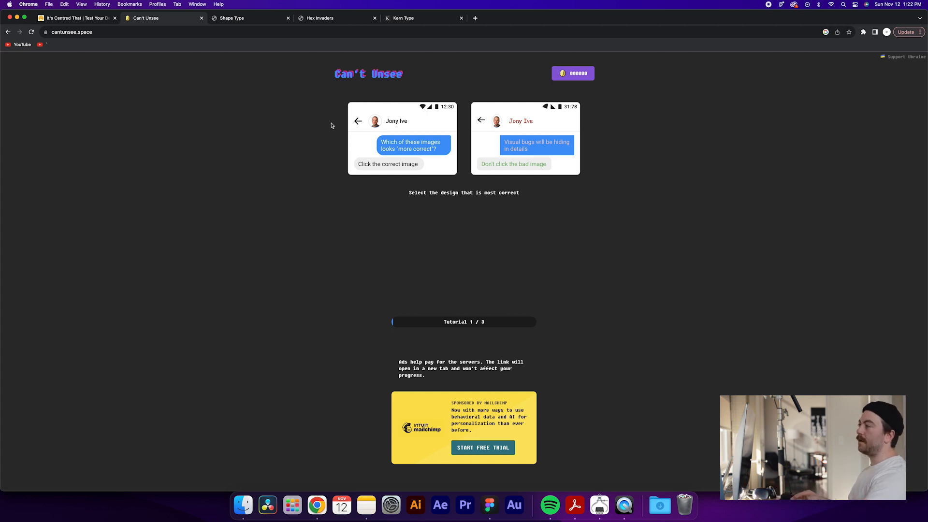
left_click(231, 18)
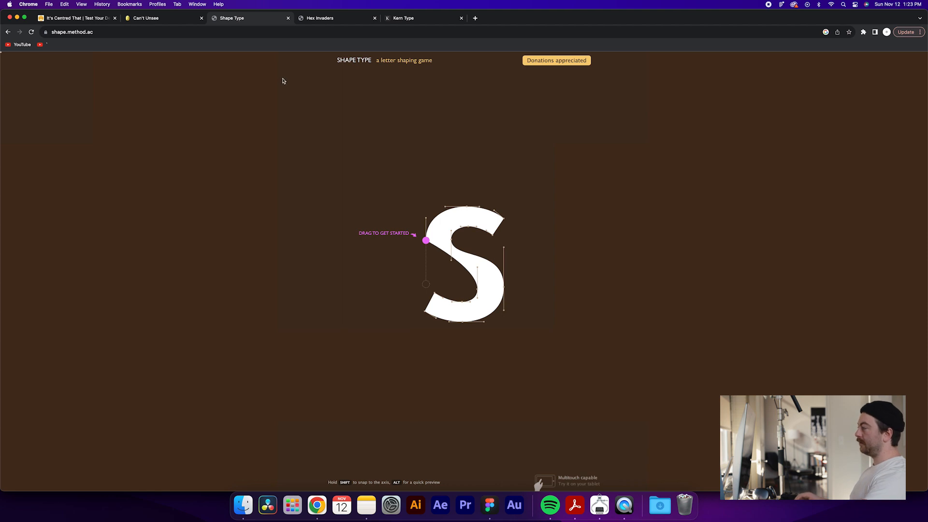
mouse_move(335, 119)
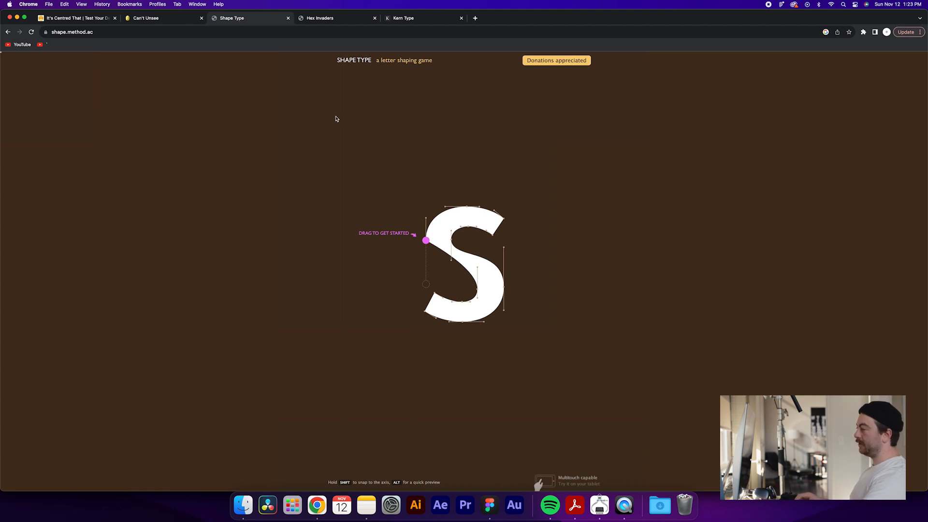
mouse_move(413, 150)
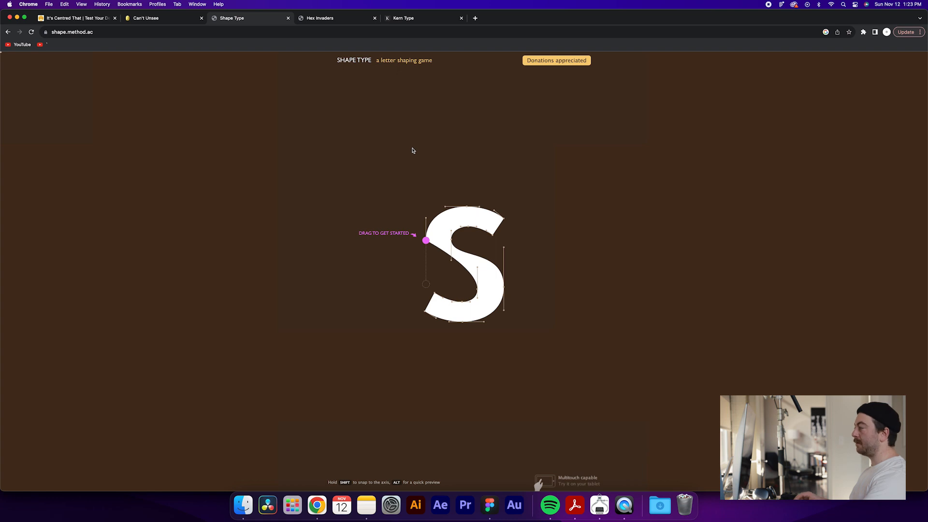
mouse_move(419, 151)
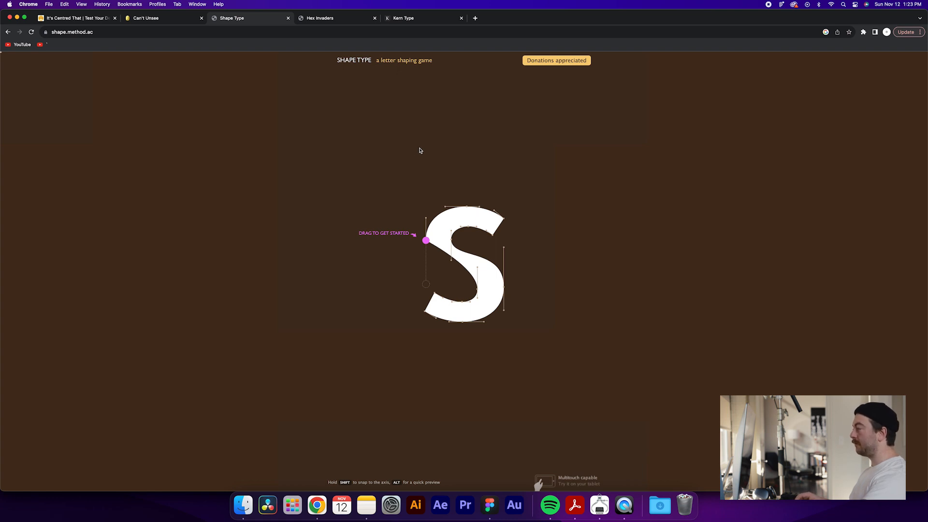
mouse_move(438, 196)
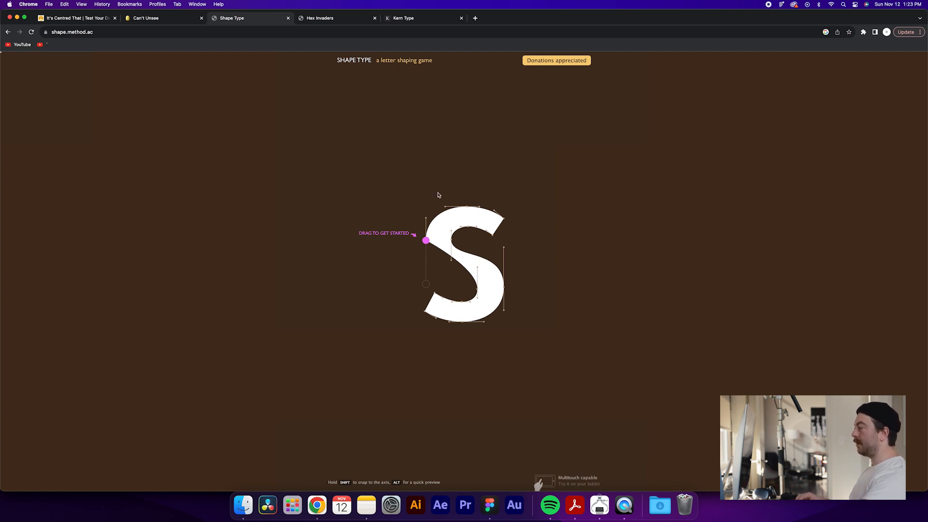
mouse_move(438, 237)
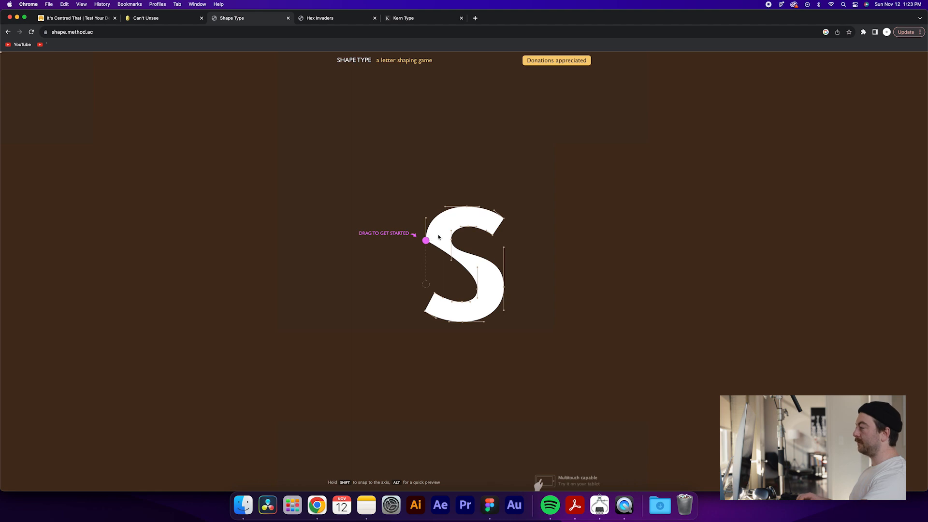
Drag the S's pink handle to start, reshape the Q's curve, then switch to Hex Invaders.
left_click_drag(425, 241, 426, 258)
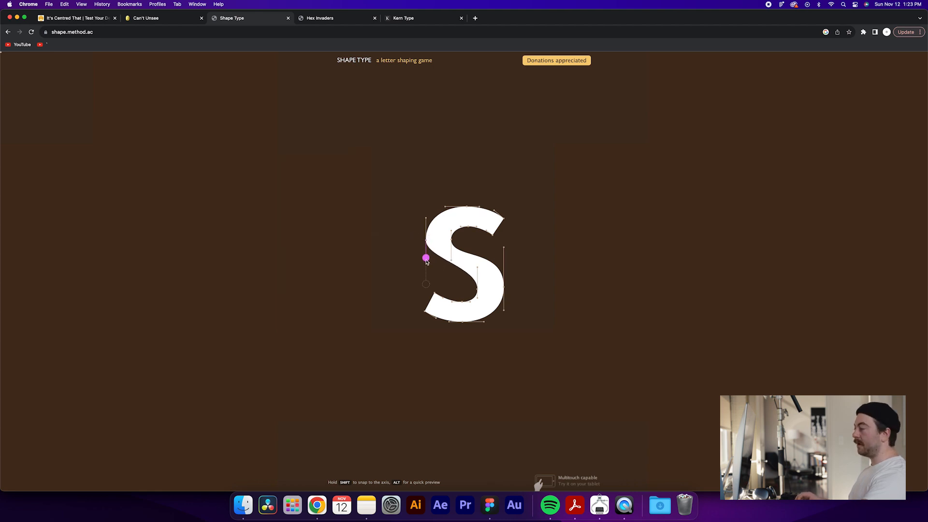
left_click_drag(425, 259, 426, 266)
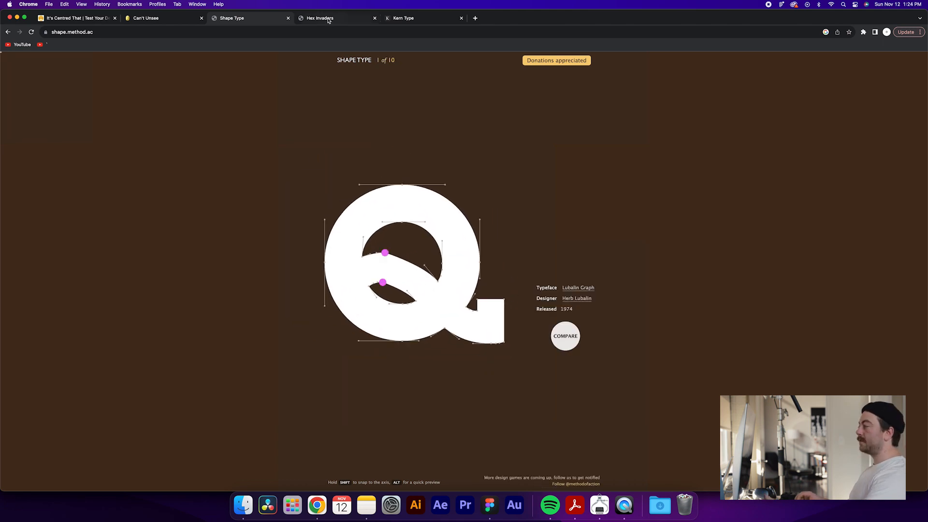
left_click(320, 18)
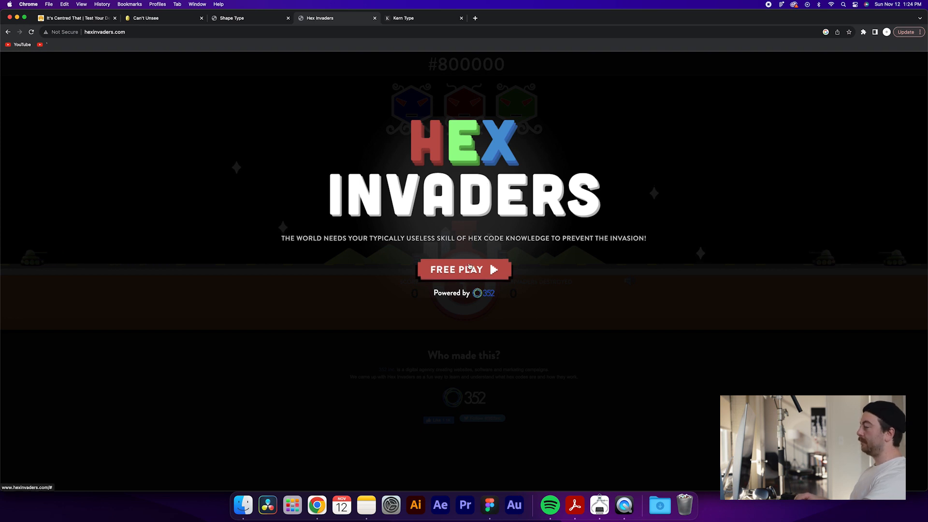
Start Free Play, read the objective and color-primer pages, and begin playing Hex Invaders.
left_click(464, 269)
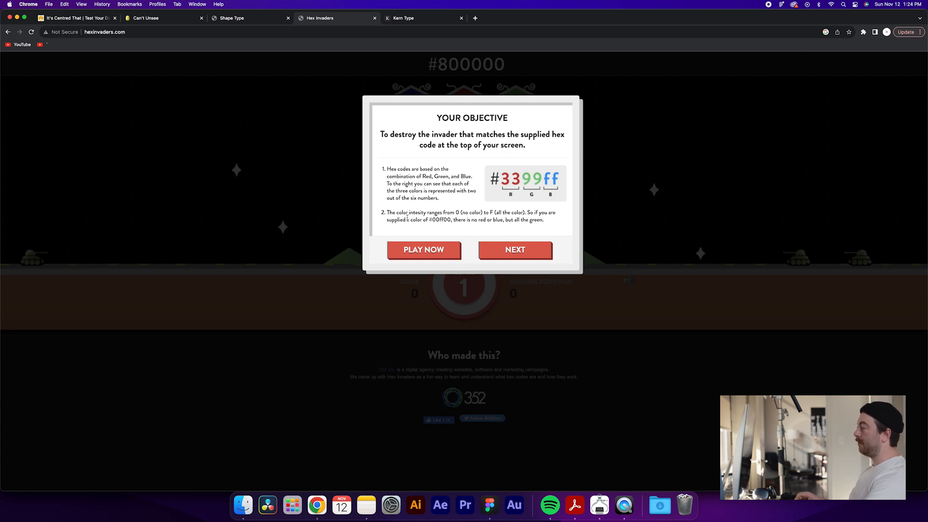
left_click(514, 249)
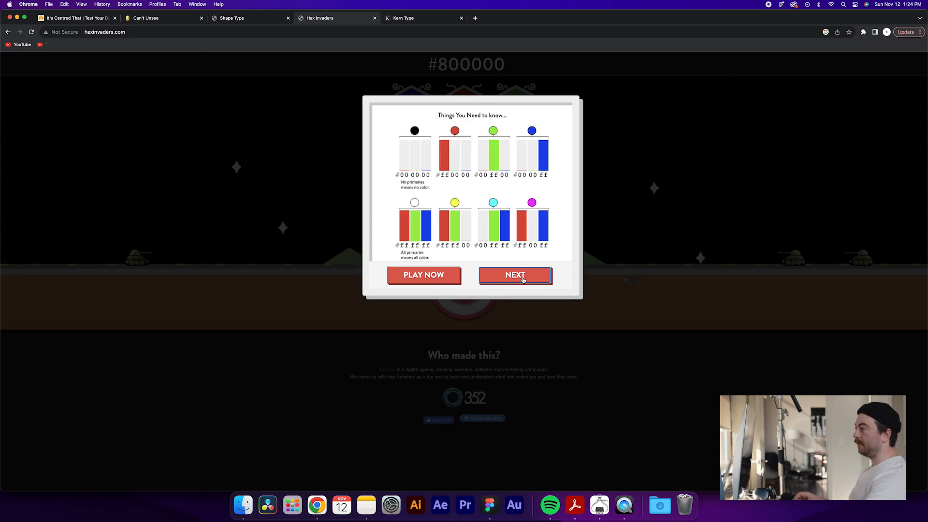
left_click(514, 275)
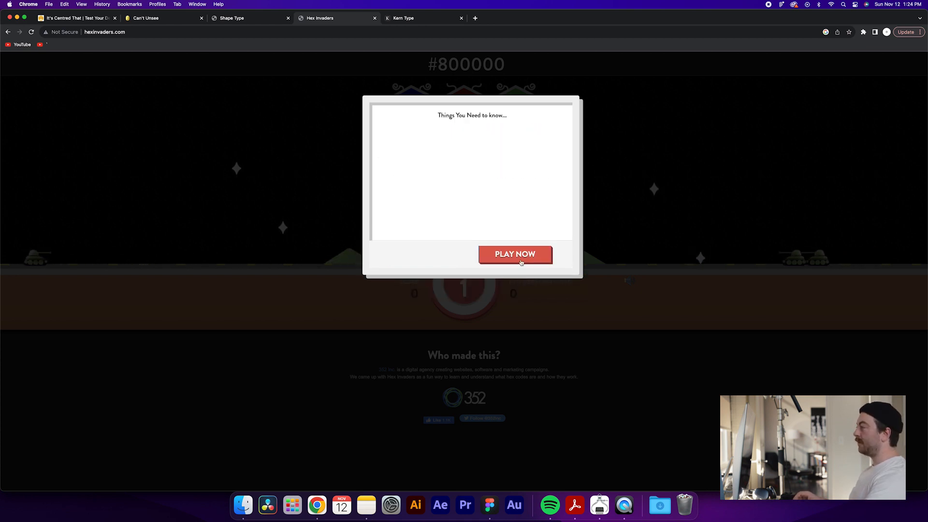
left_click(513, 254)
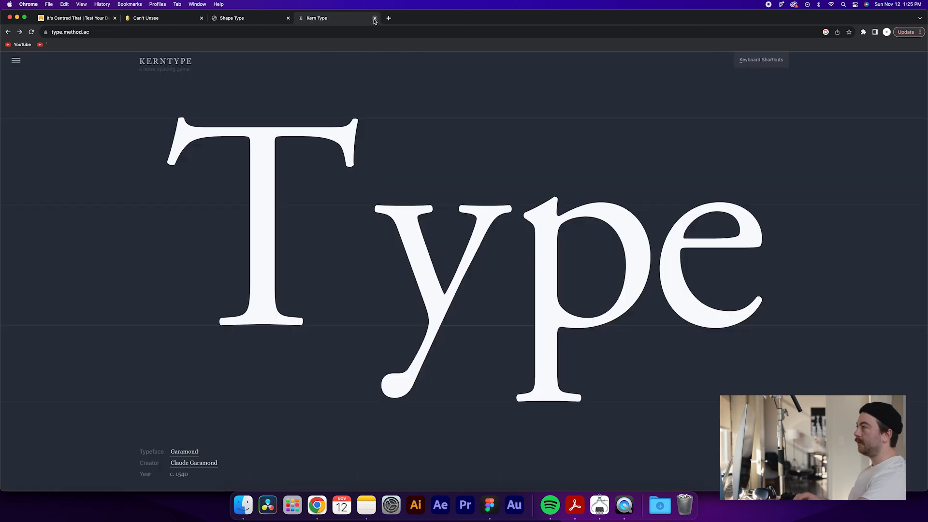
mouse_move(375, 17)
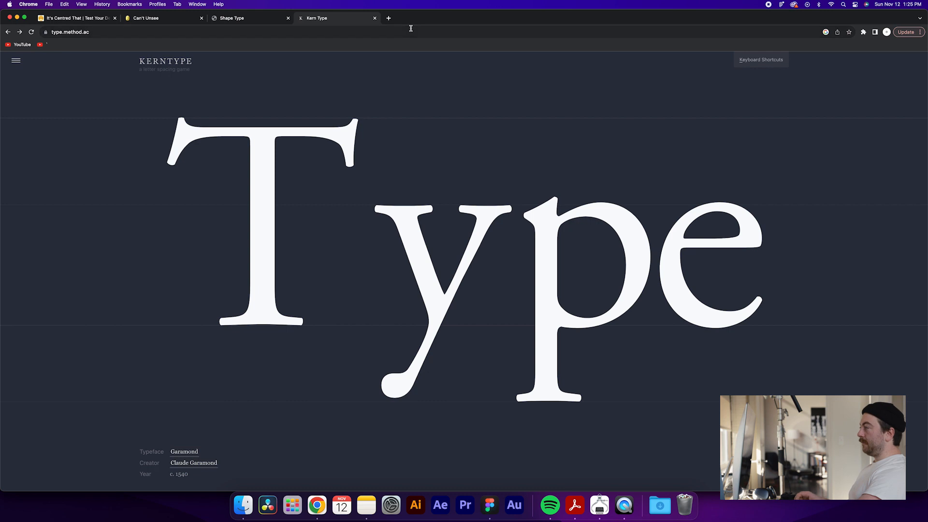
mouse_move(399, 91)
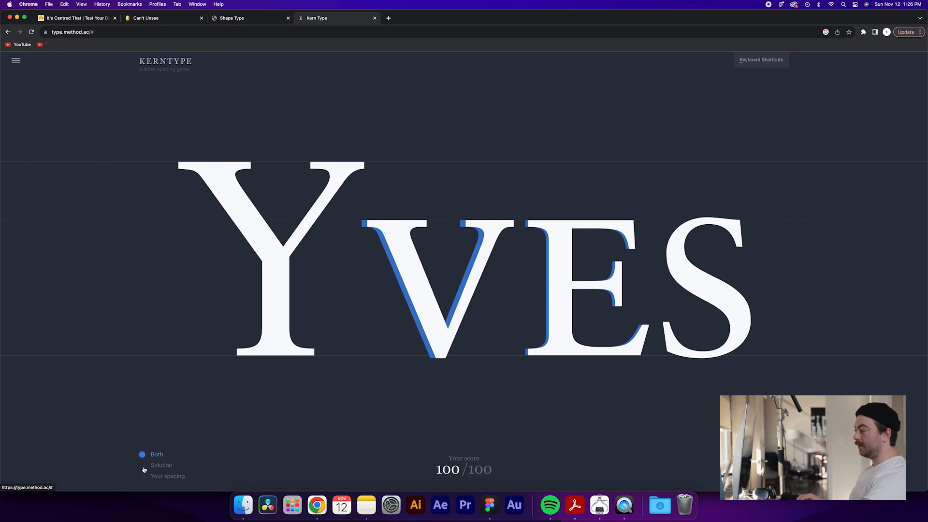
With 'Yves' scored 100/100, view the solution spacing alone, then overlay both spacings again.
left_click(141, 465)
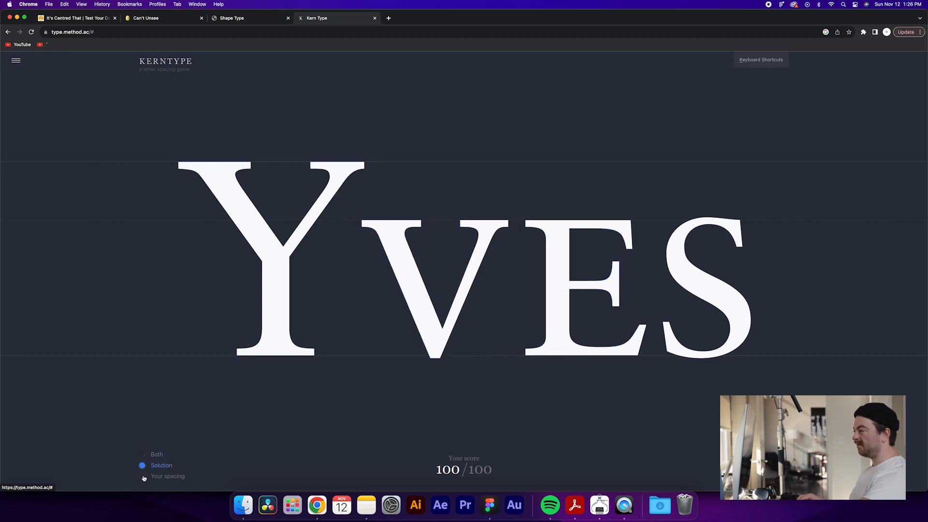
left_click(142, 455)
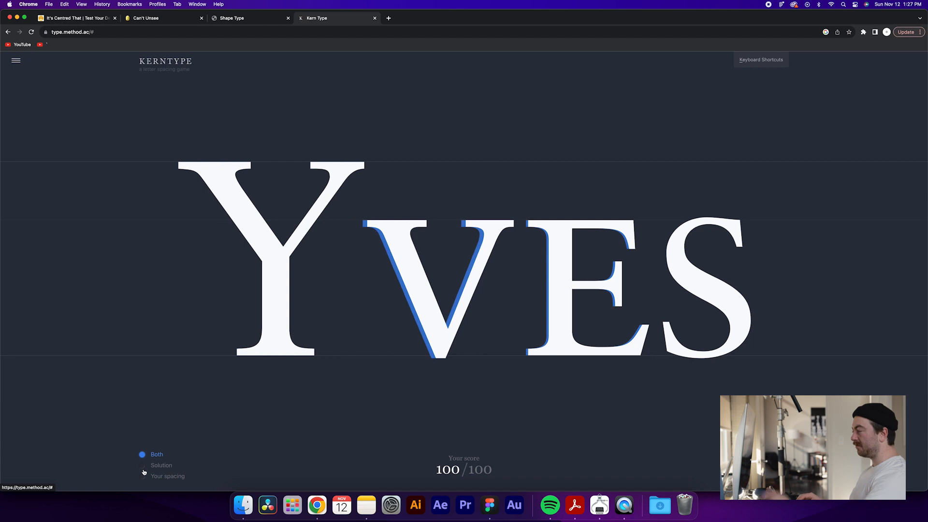